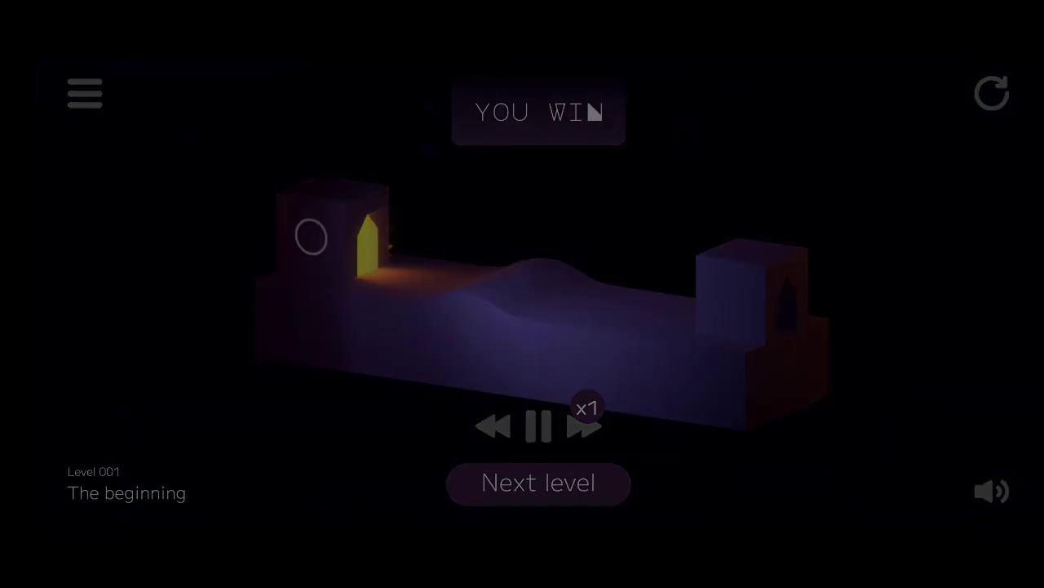
- Advance past The beginning and The cave to load level 3, Echo of voices
click(539, 483)
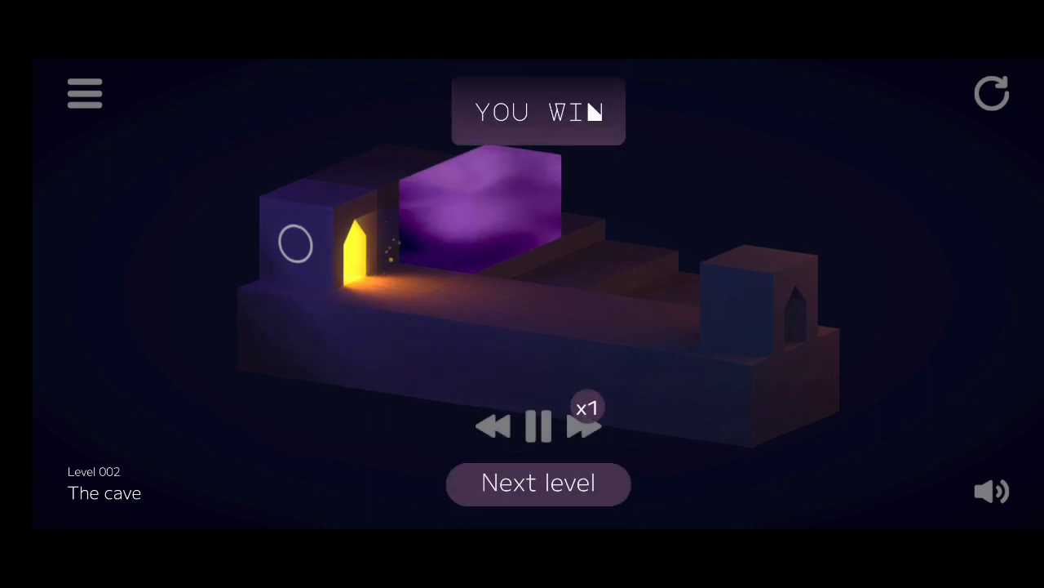
click(538, 483)
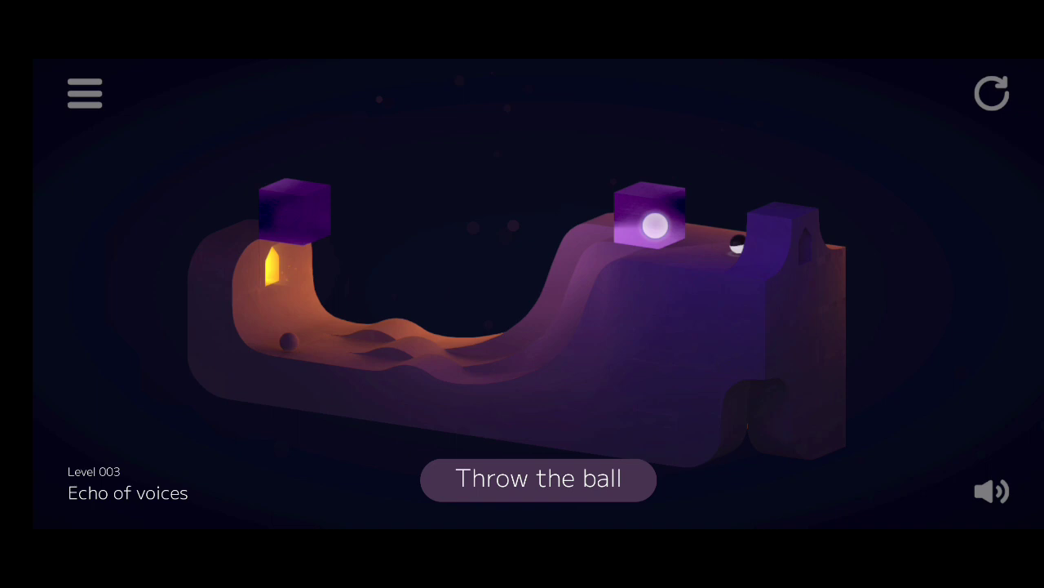
- Throw the ball, shift a purple block to guide it home, and advance to level 4
click(538, 480)
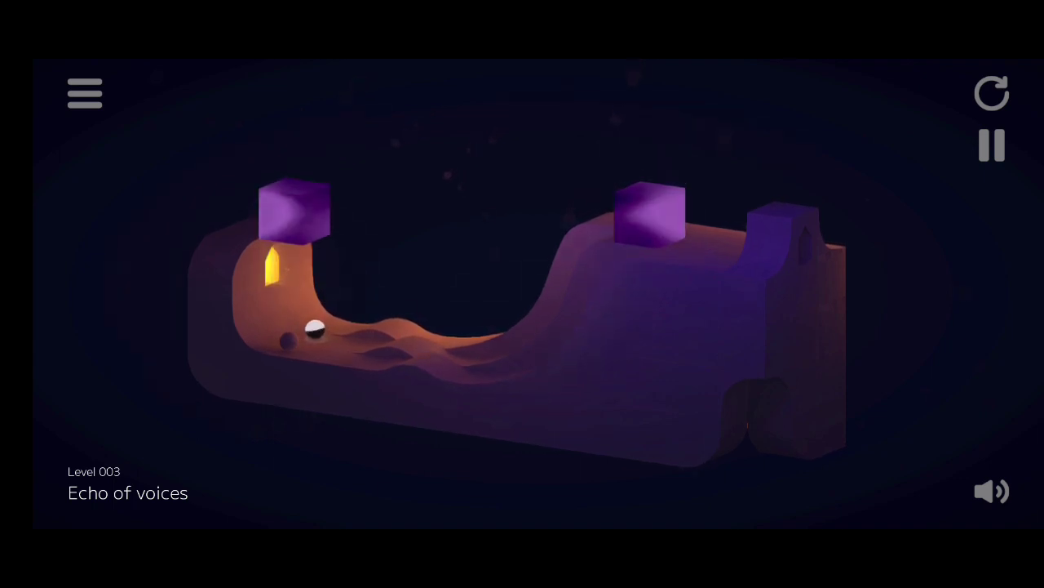
click(992, 143)
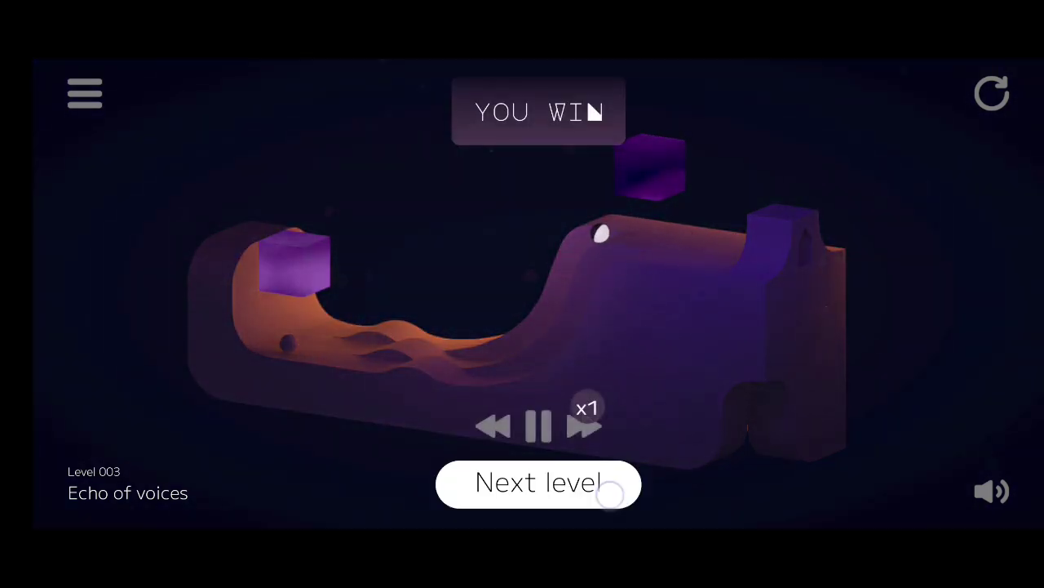
click(538, 483)
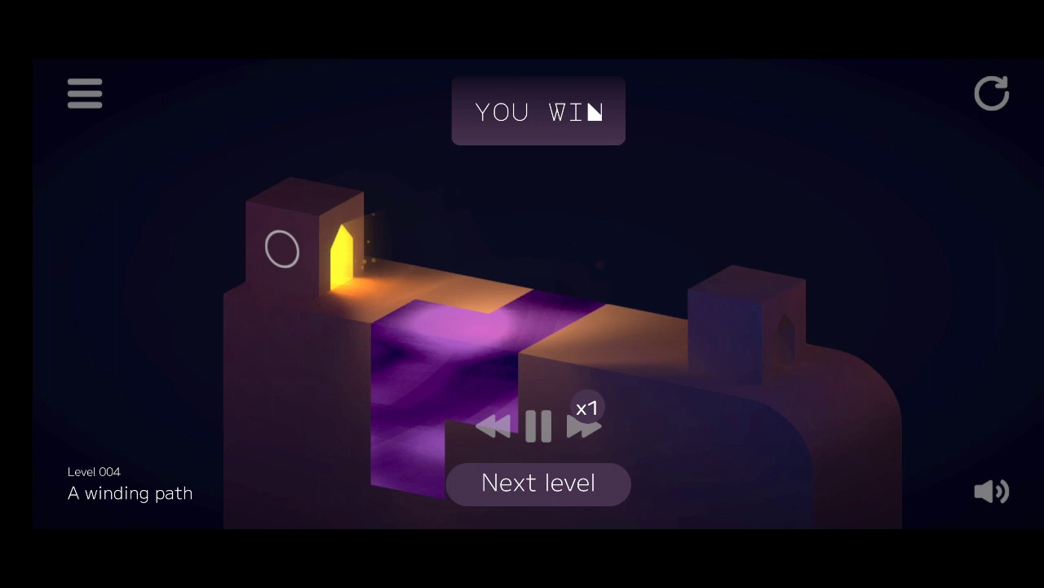
- Advance after winning A winding path and Behind the curtain into Don't look back
click(539, 483)
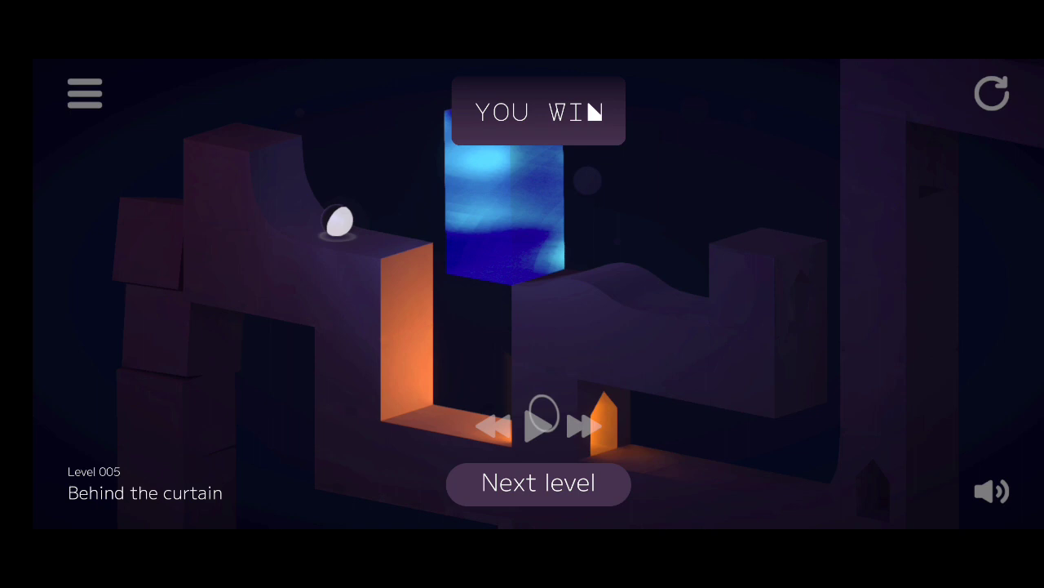
click(539, 483)
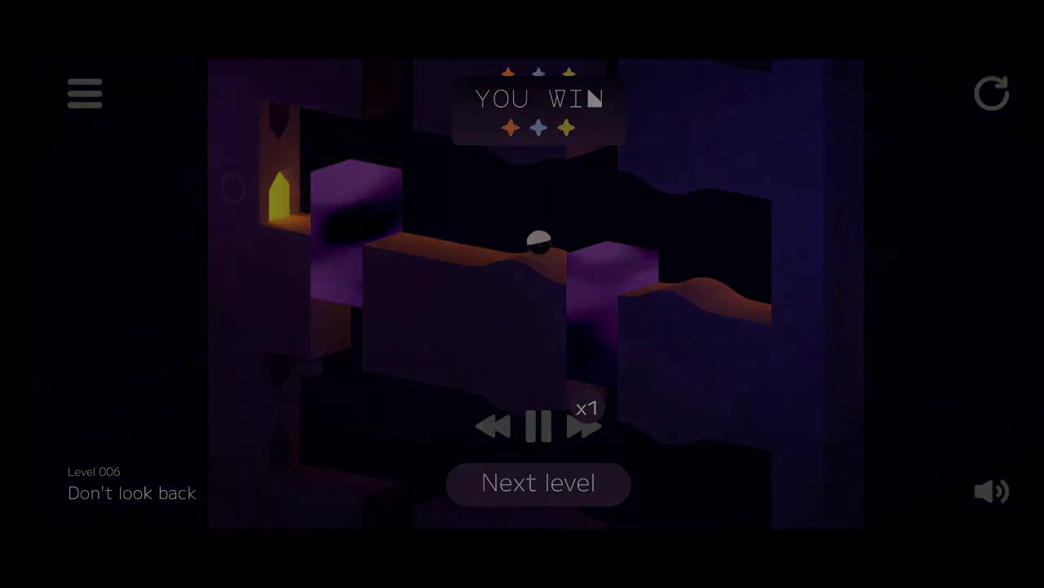
- Throw the ball through Escape the cave, Persist and Cross its fears, reaching level 10
click(539, 483)
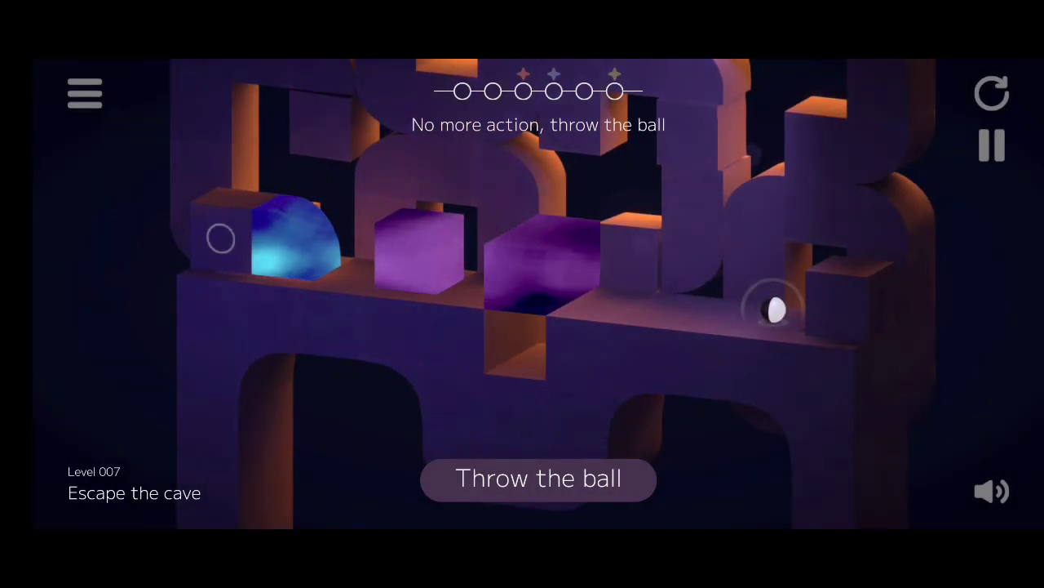
click(539, 479)
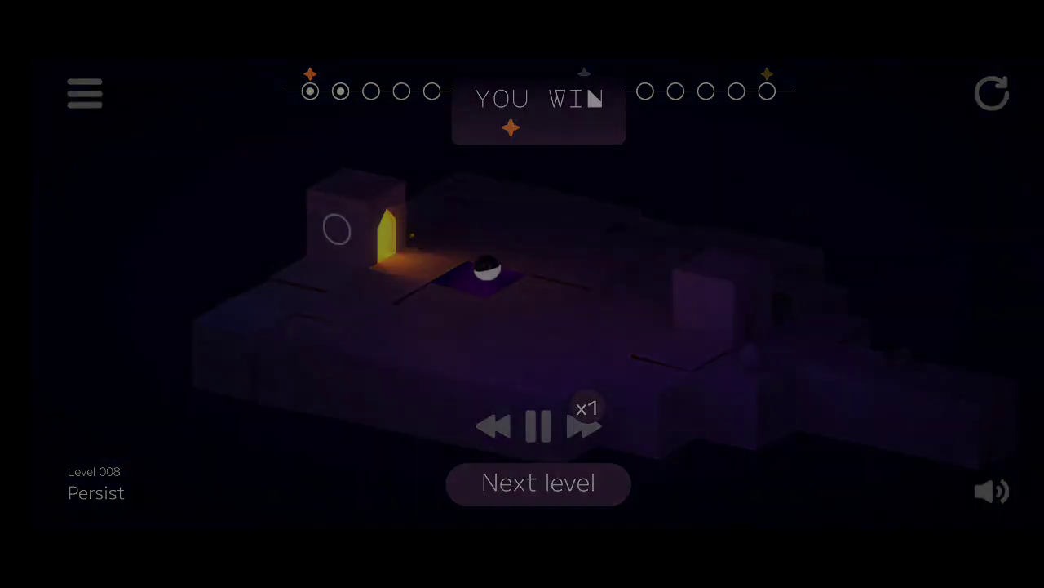
click(539, 484)
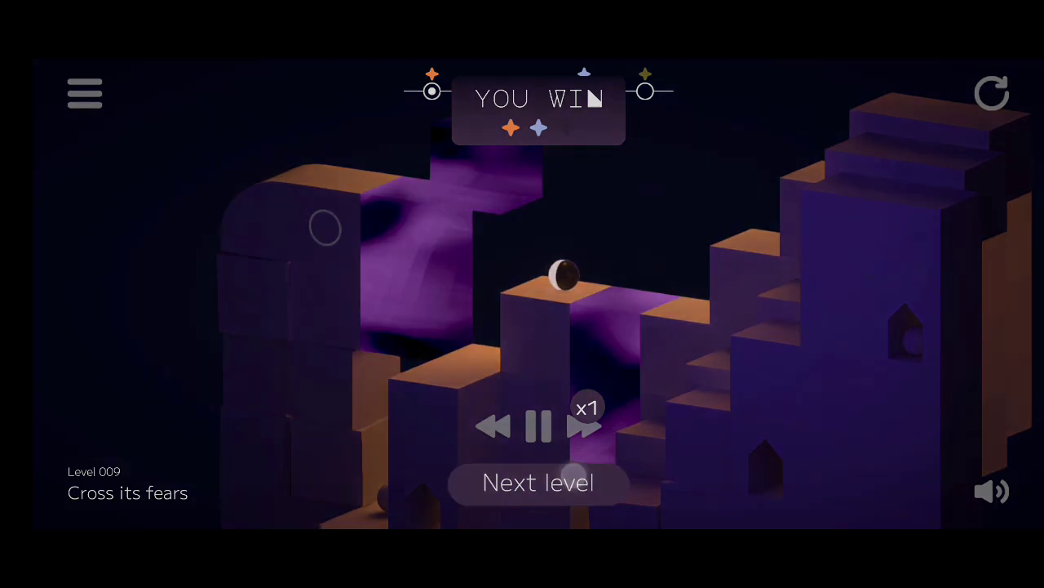
click(539, 481)
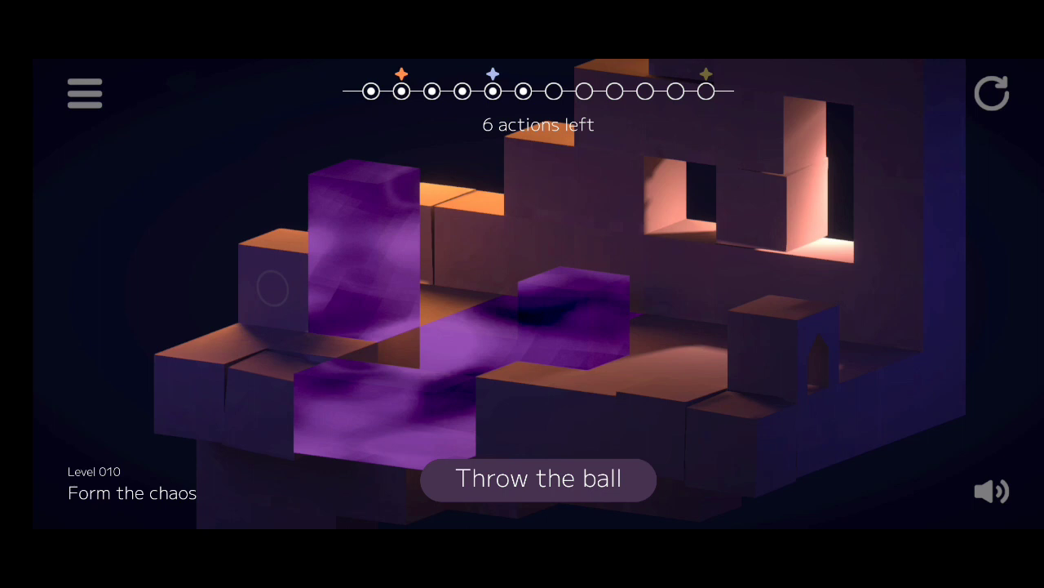
- Shape the path, retry Form the chaos after a reset until it wins, and advance to level 11
click(538, 480)
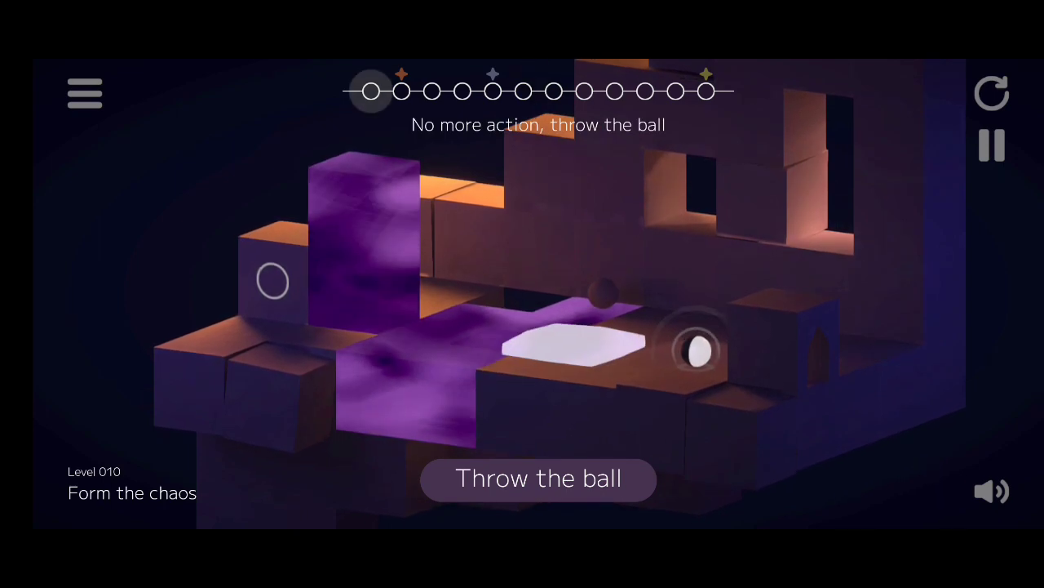
click(539, 479)
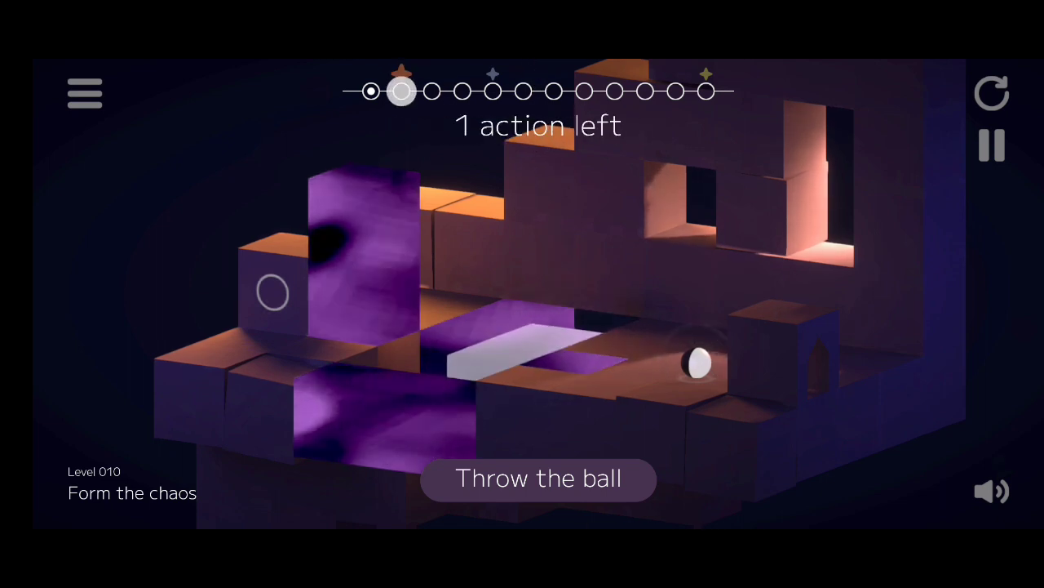
click(539, 480)
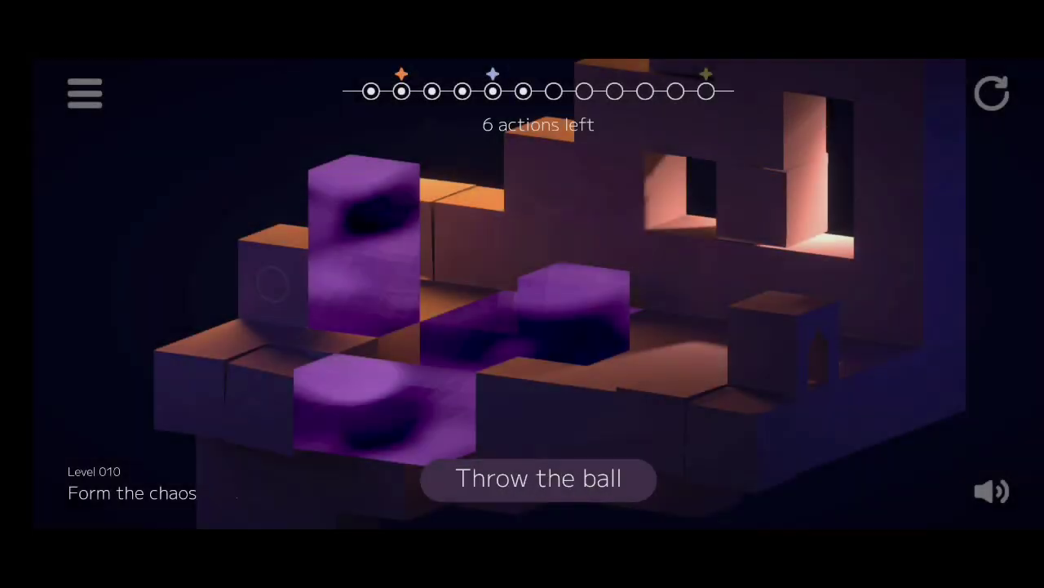
click(539, 478)
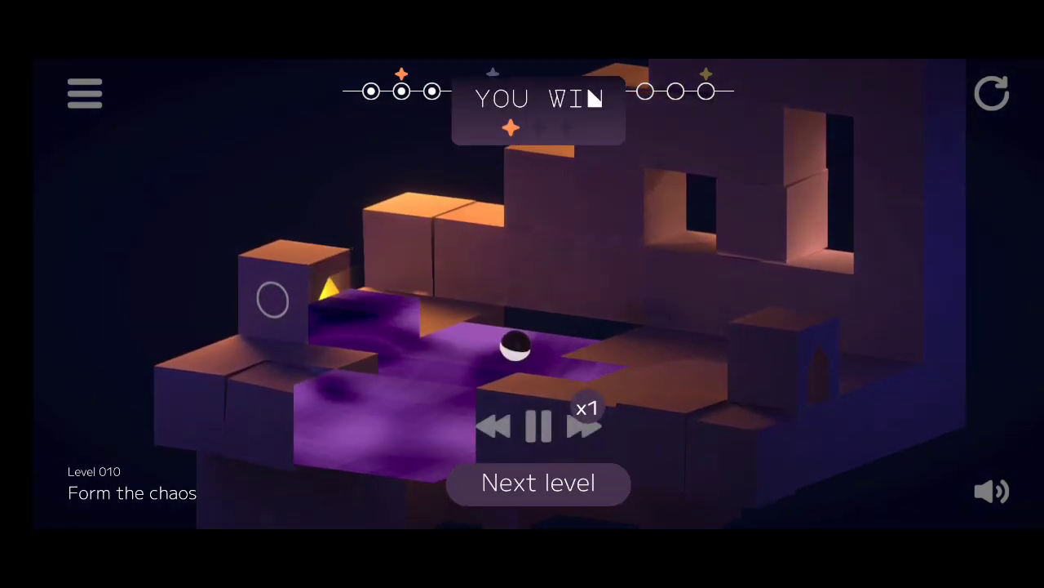
click(539, 483)
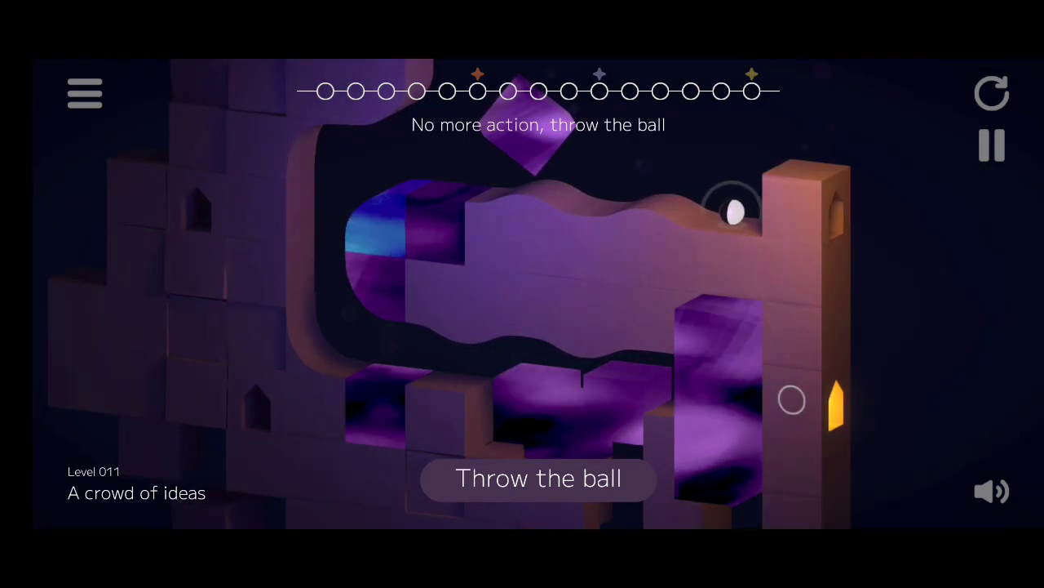
- Throw the ball in A crowd of ideas and spend a remaining action on a block
click(539, 480)
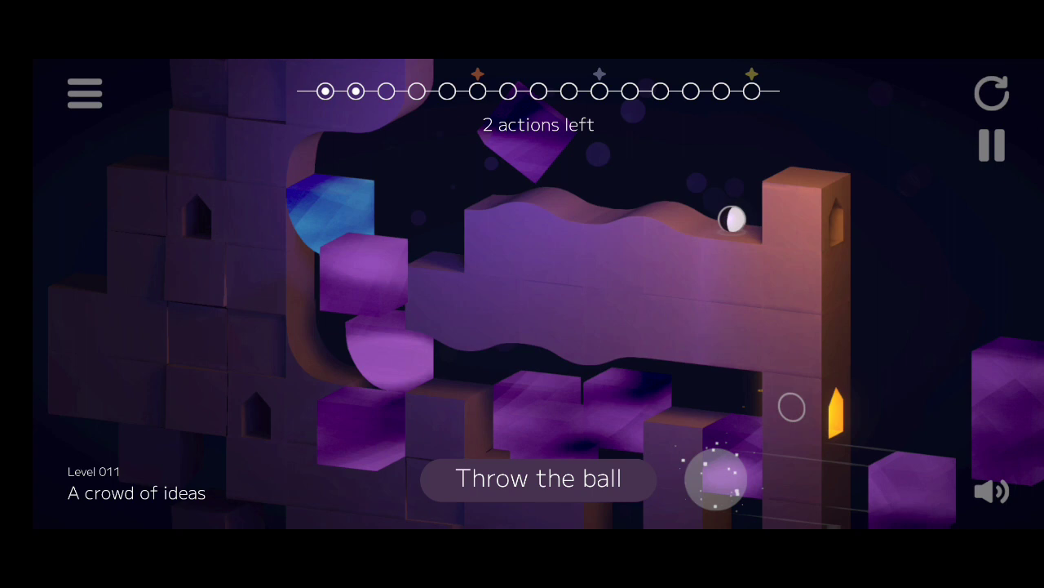
click(714, 479)
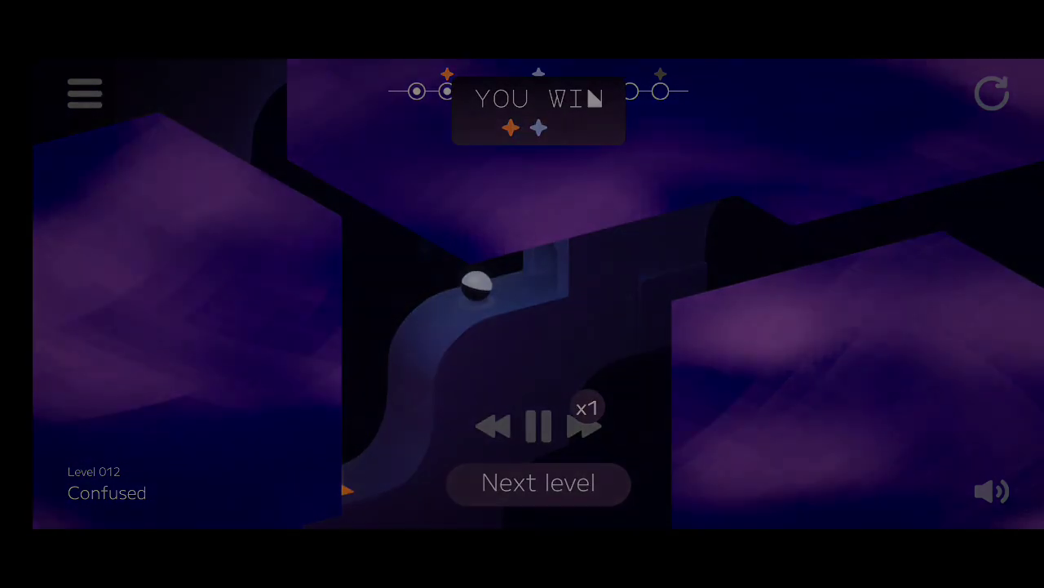
- Enter Its own pace, spend its single action on a cube and throw the ball to win
click(538, 481)
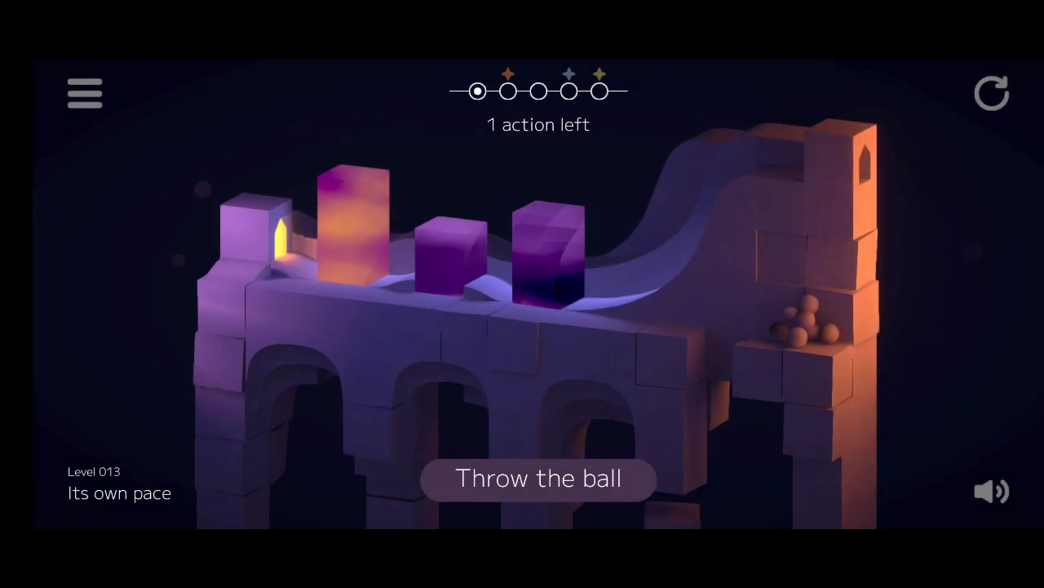
click(539, 480)
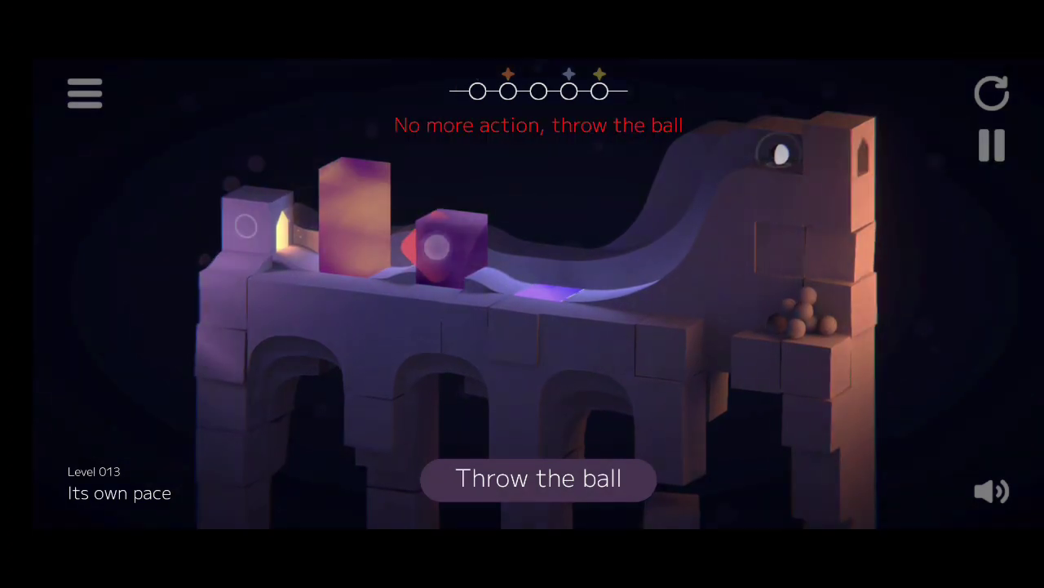
click(539, 478)
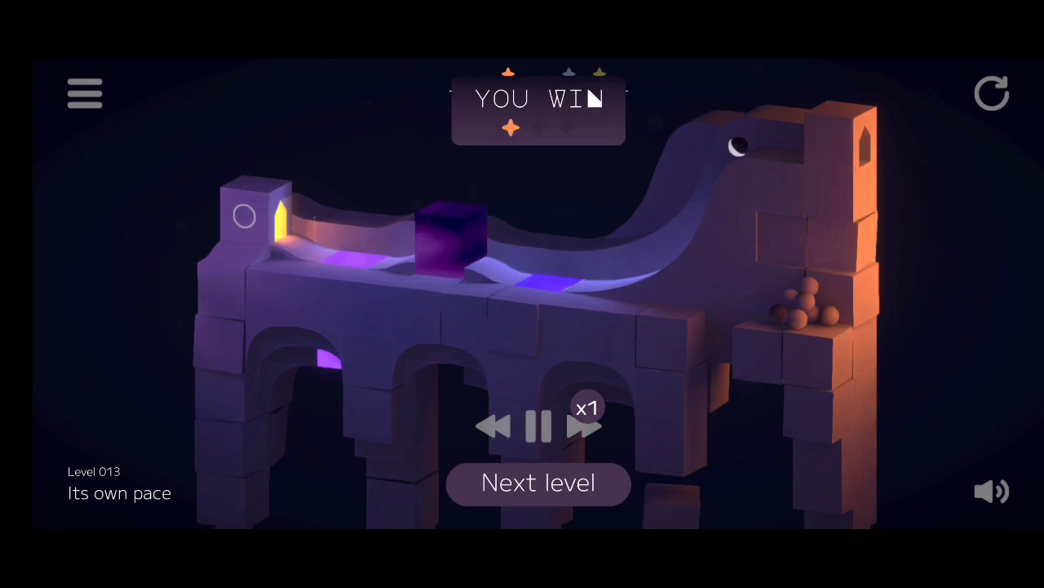
- Enter Backlash and throw the ball so it rolls to the goal
click(538, 483)
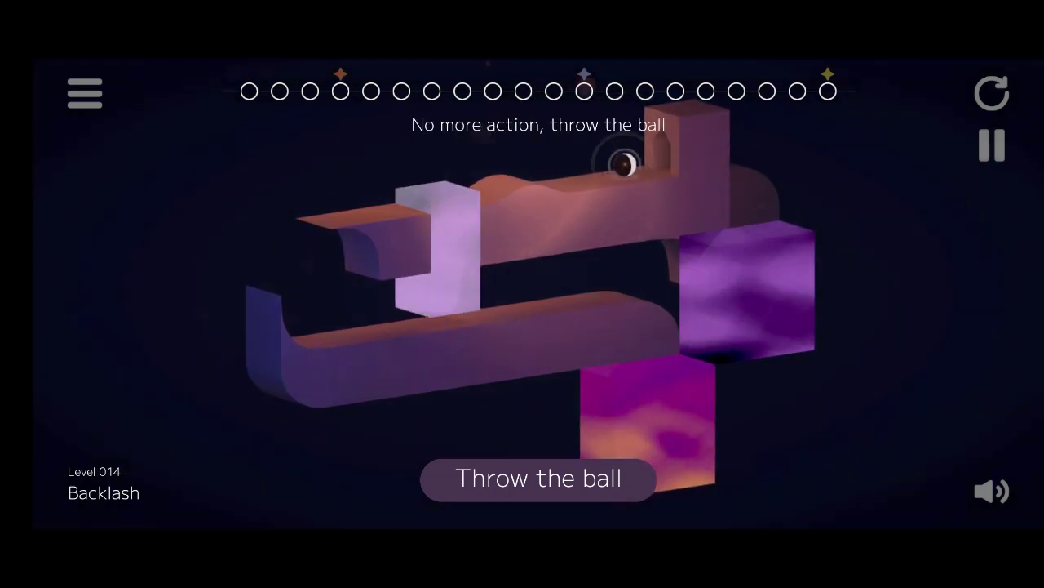
click(539, 479)
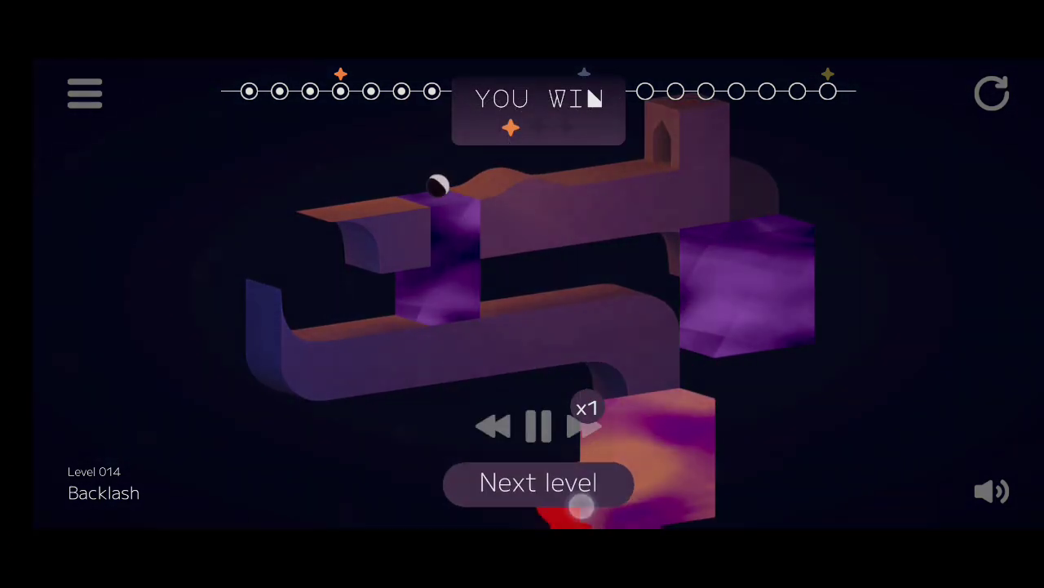
- Enter From another angle and throw the ball twice until it succeeds
click(539, 482)
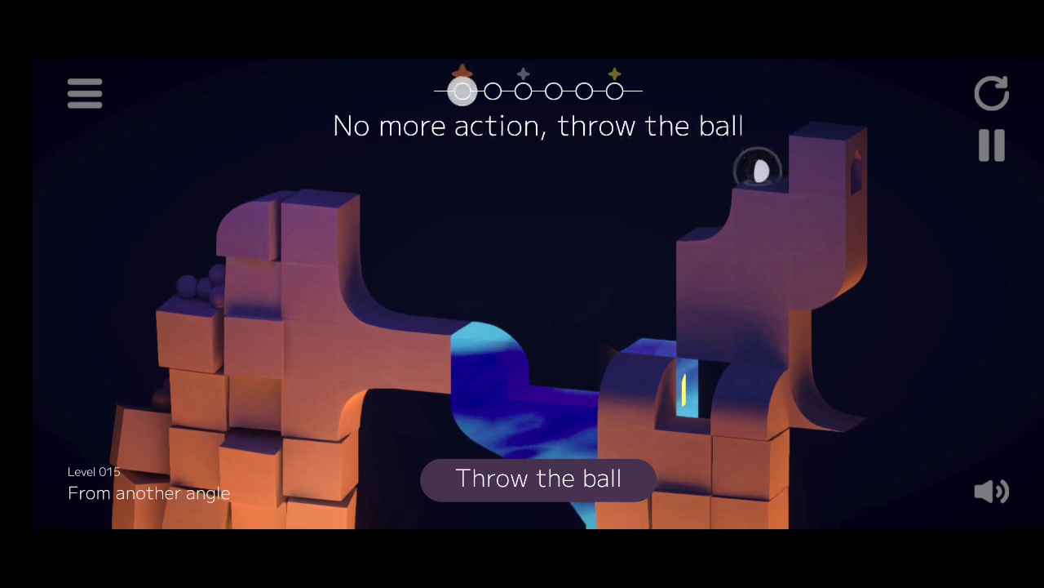
click(539, 480)
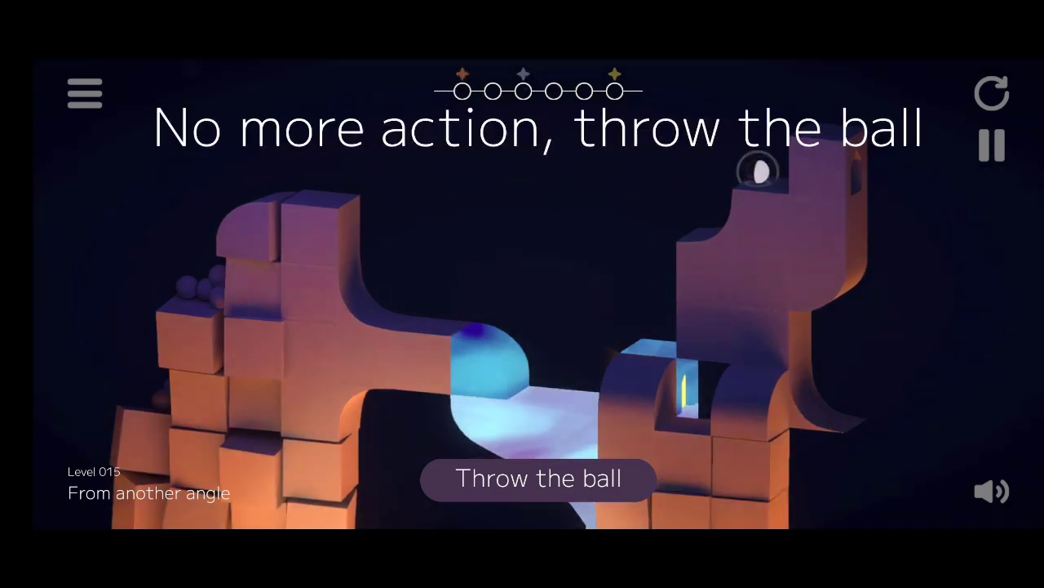
click(539, 478)
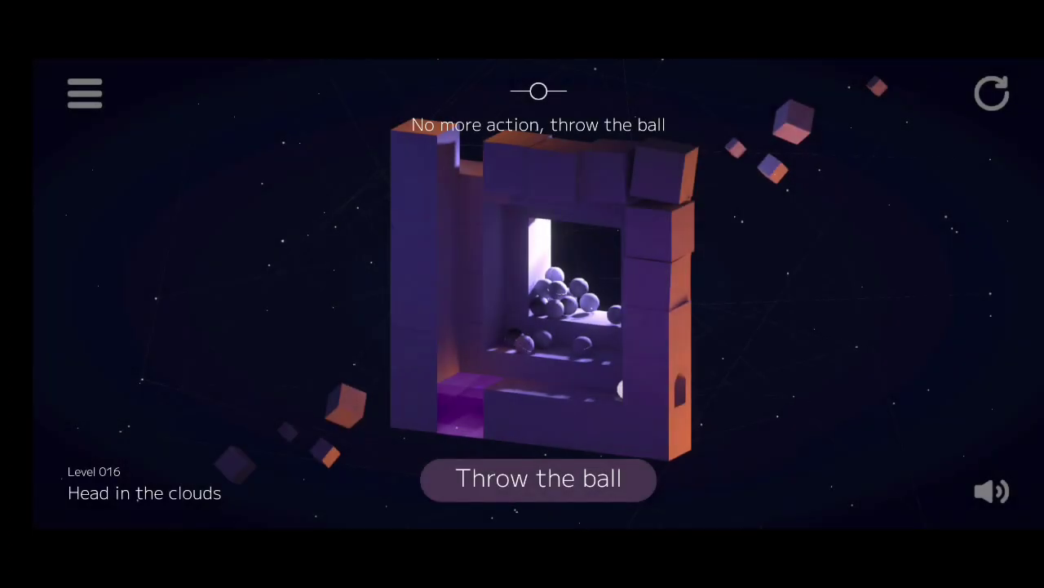
- Throw the ball in Head in the clouds, win, and load level 17, Take confidence
click(539, 478)
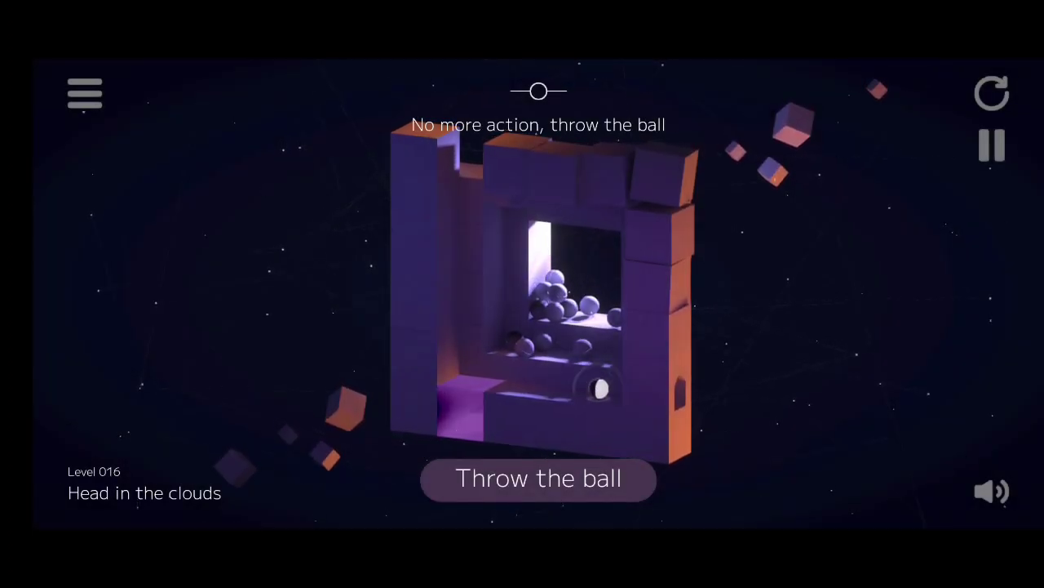
click(538, 479)
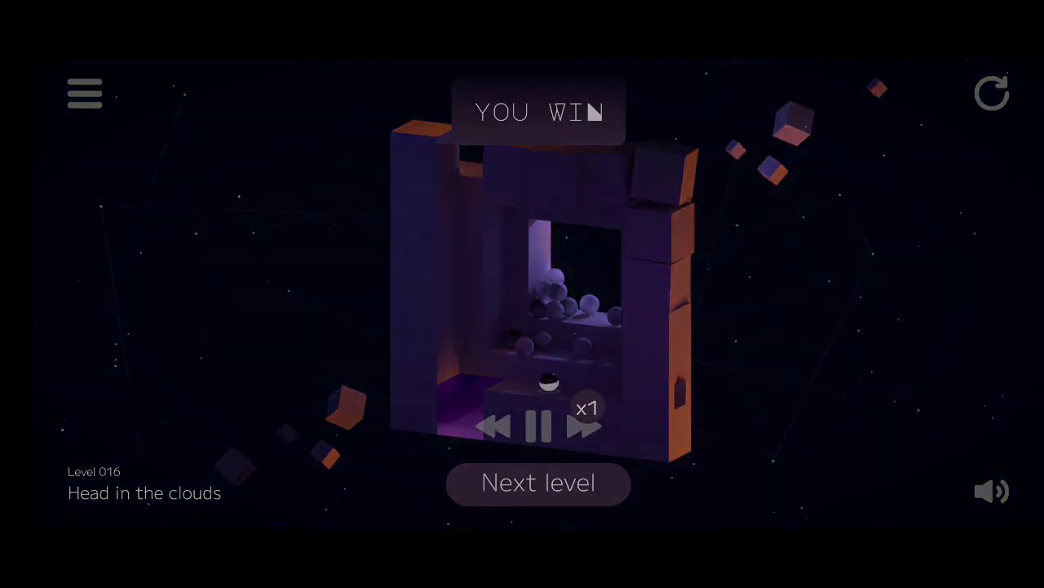
click(539, 484)
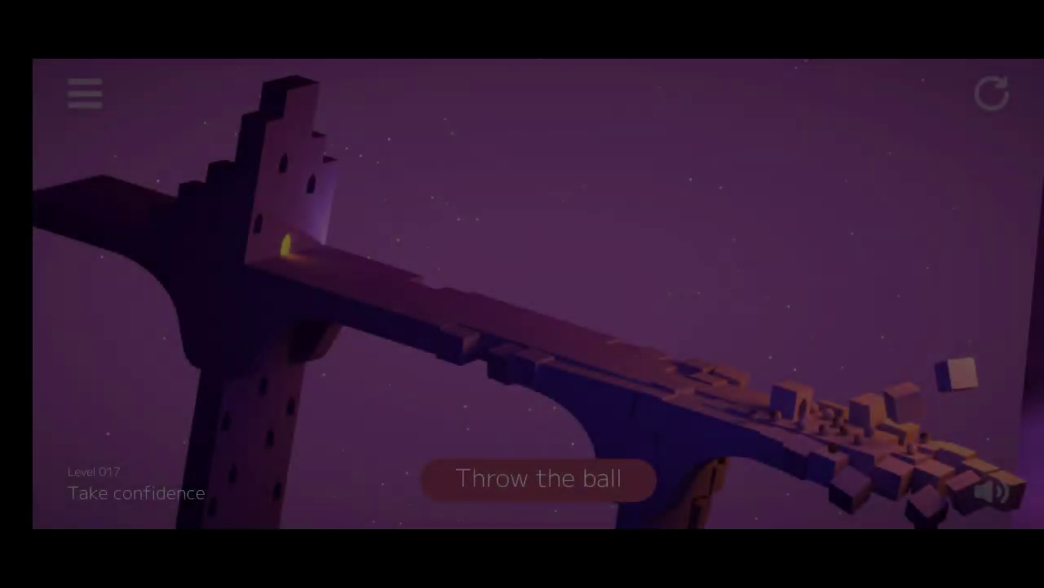